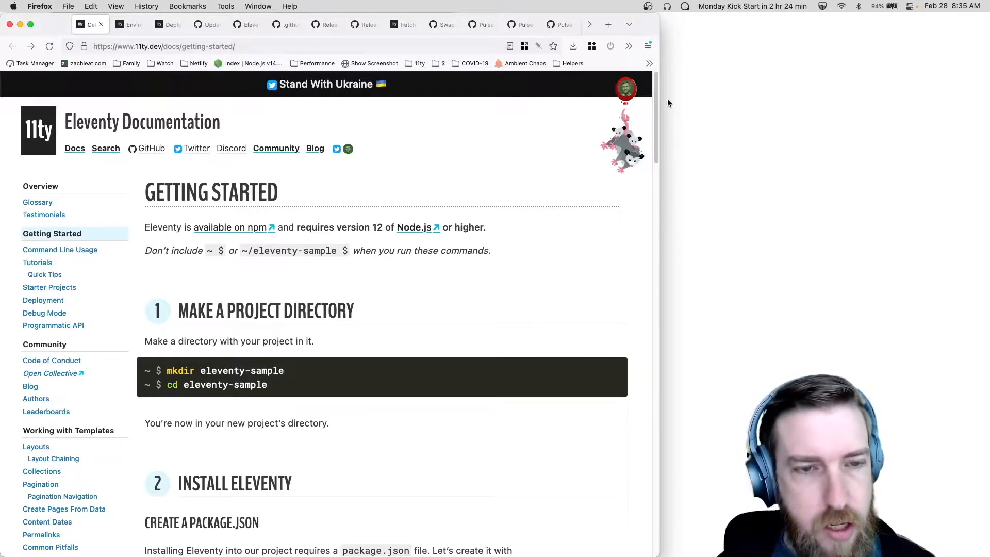
{"action": "mouse_move", "coordinate": [404, 185]}
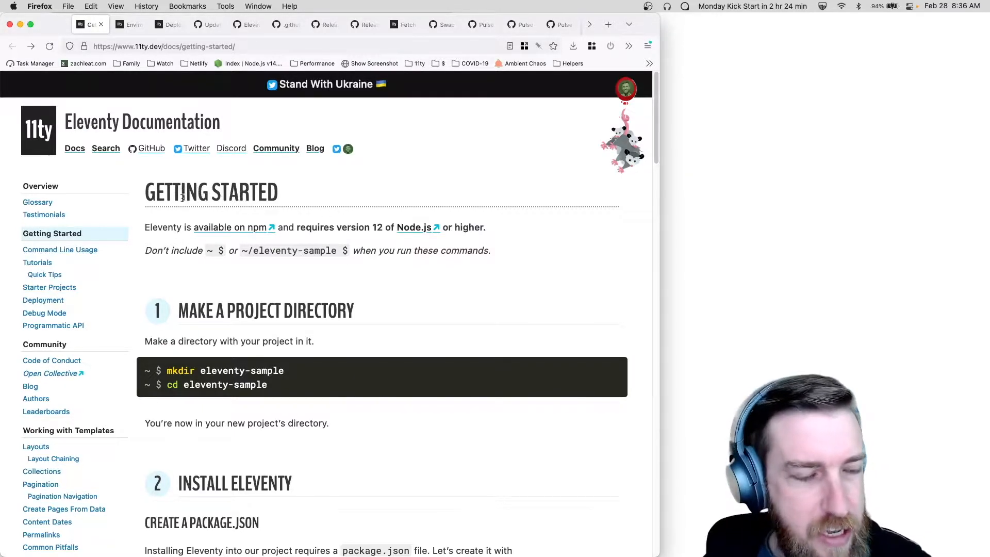
Scroll through the Environment Variables docs page past Use Case Ideas to the Eleventy Supplied section.
{"action": "scroll", "scroll_direction": "down", "scroll_amount": 3}
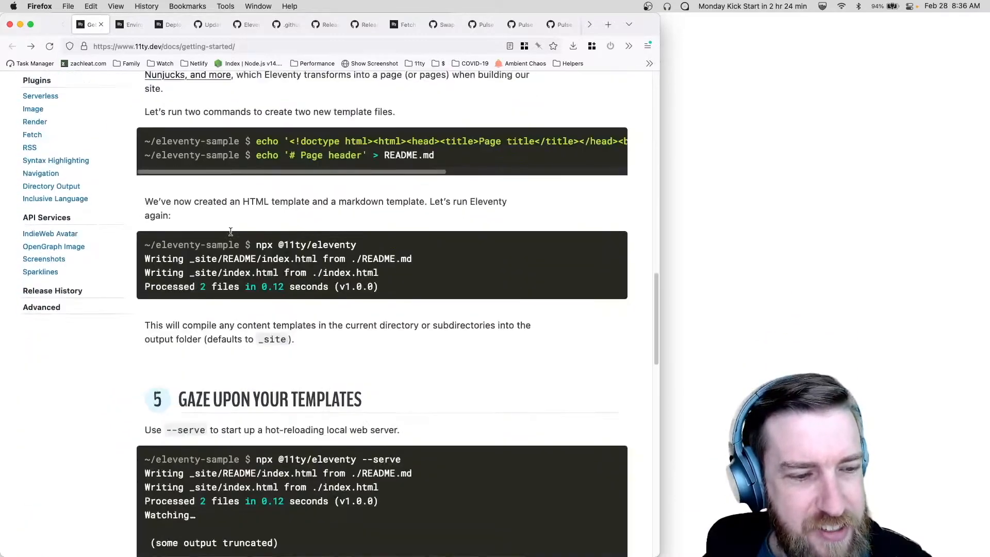
{"action": "scroll", "scroll_direction": "down", "scroll_amount": 3}
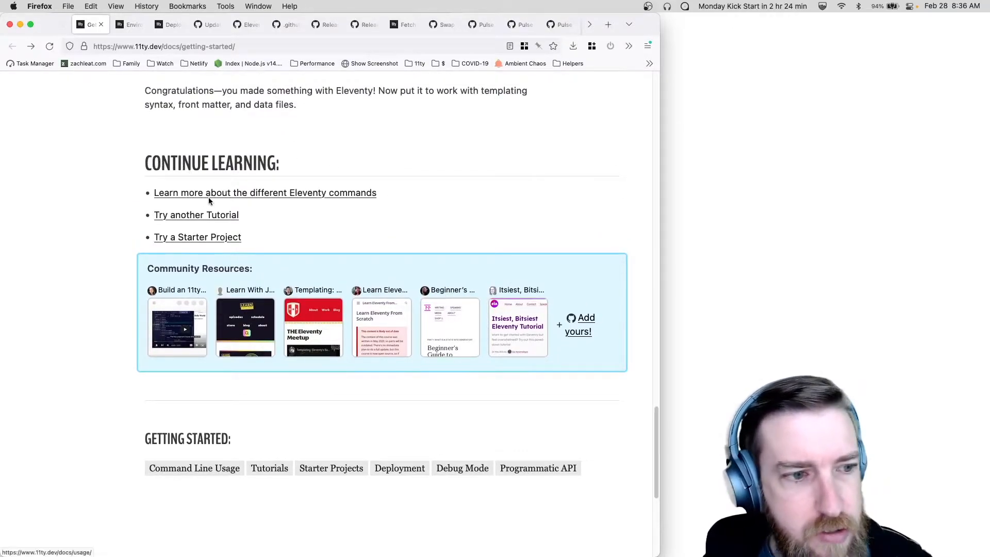
{"action": "mouse_move", "coordinate": [169, 223]}
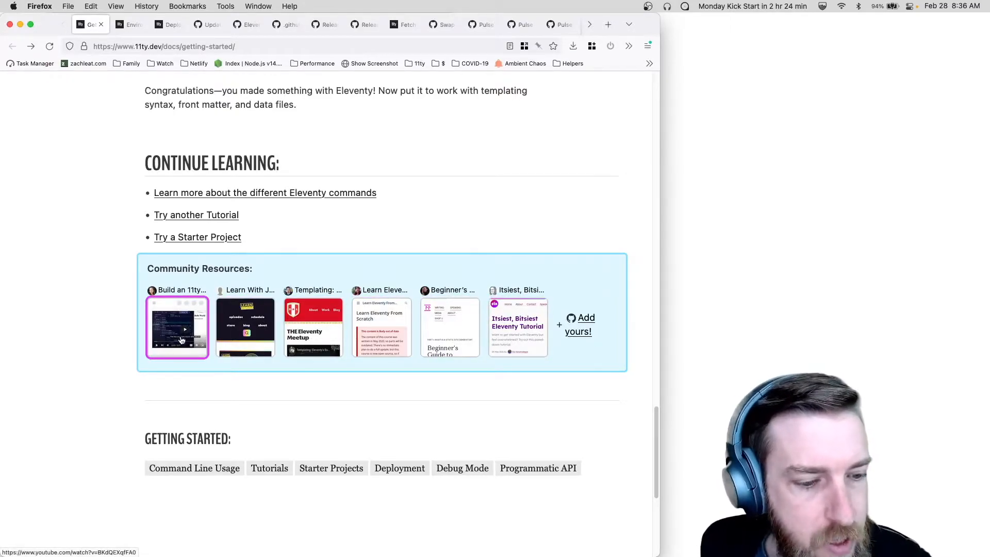
{"action": "mouse_move", "coordinate": [106, 330]}
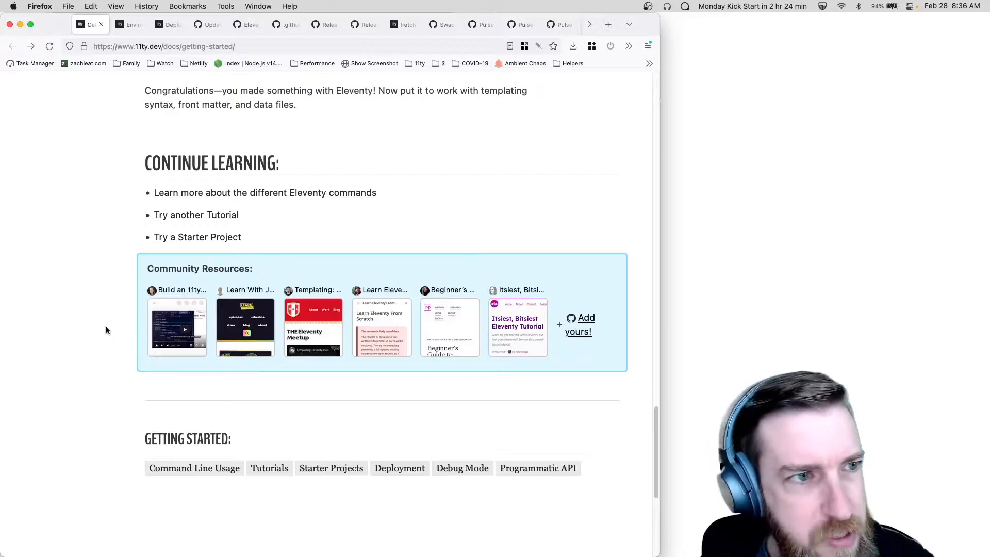
{"action": "scroll", "scroll_direction": "up", "scroll_amount": 3}
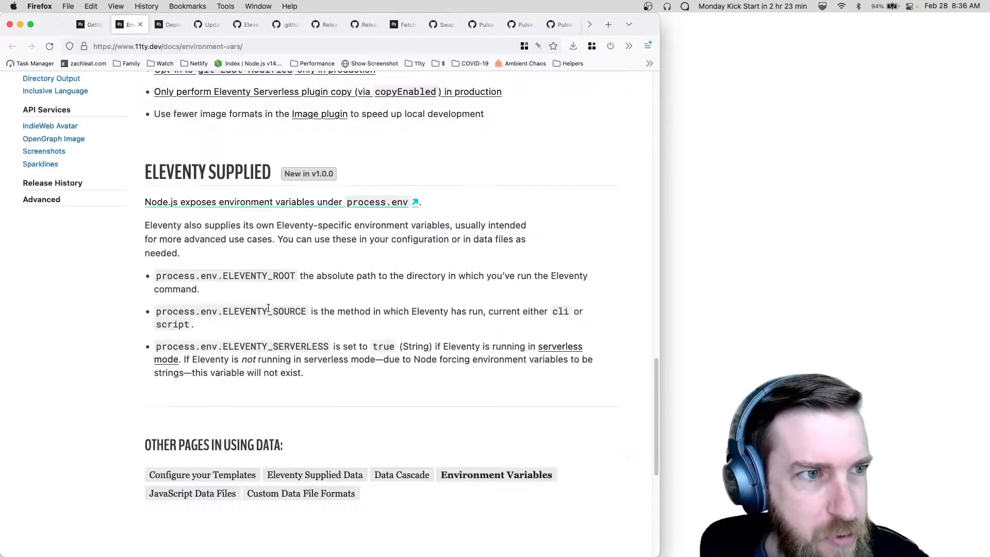
{"action": "scroll", "scroll_direction": "up", "scroll_amount": 3}
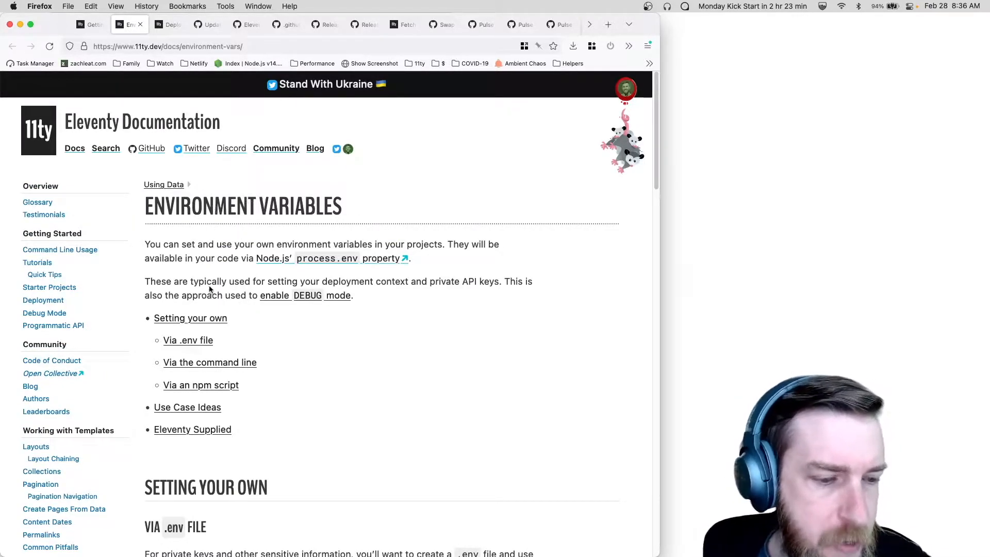
{"action": "scroll", "scroll_direction": "down", "scroll_amount": 3}
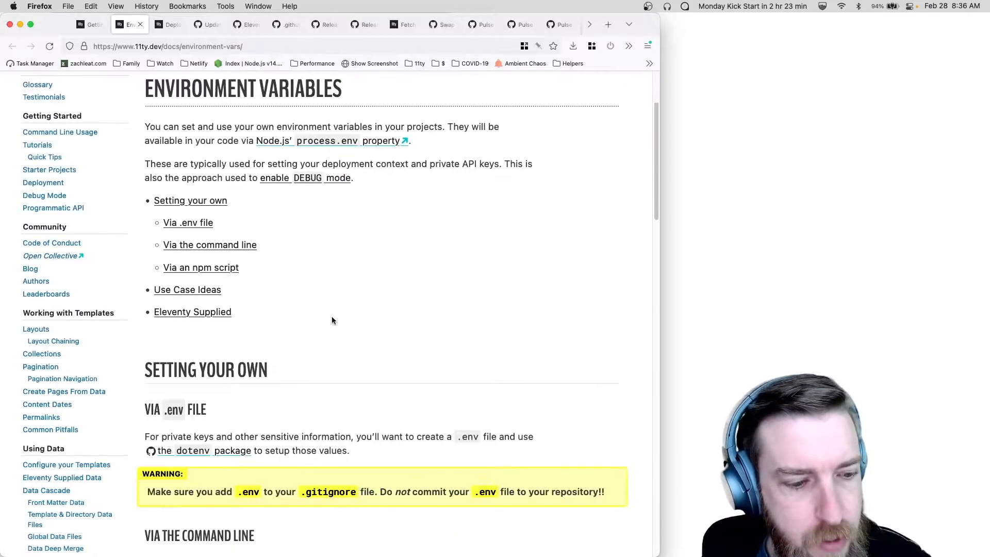
{"action": "scroll", "scroll_direction": "down", "scroll_amount": 3}
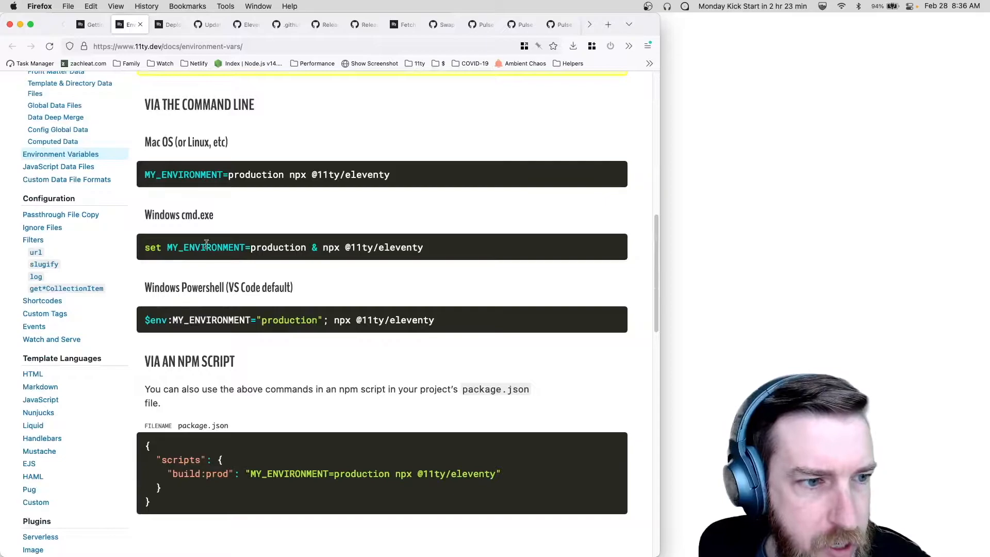
{"action": "scroll", "scroll_direction": "down", "scroll_amount": 3}
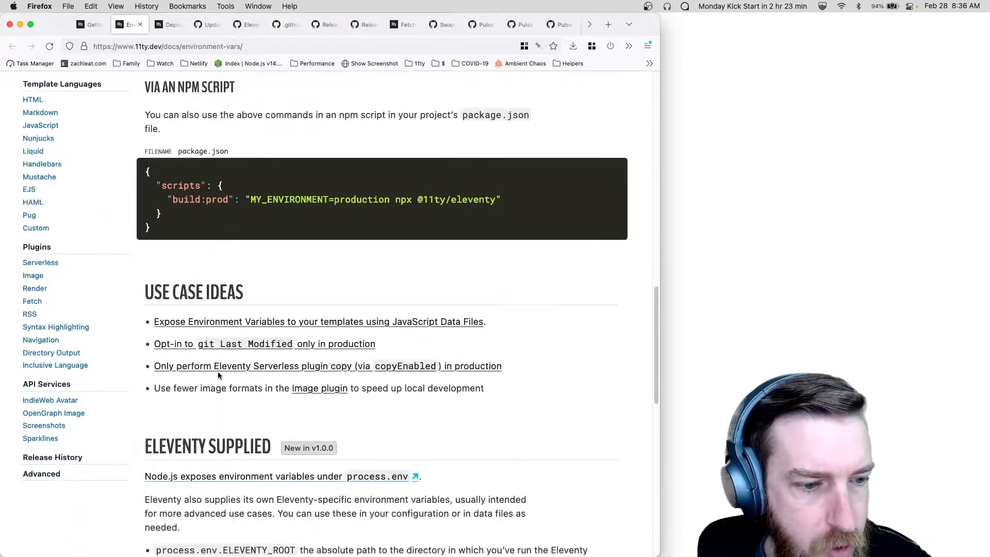
{"action": "scroll", "scroll_direction": "down", "scroll_amount": 3}
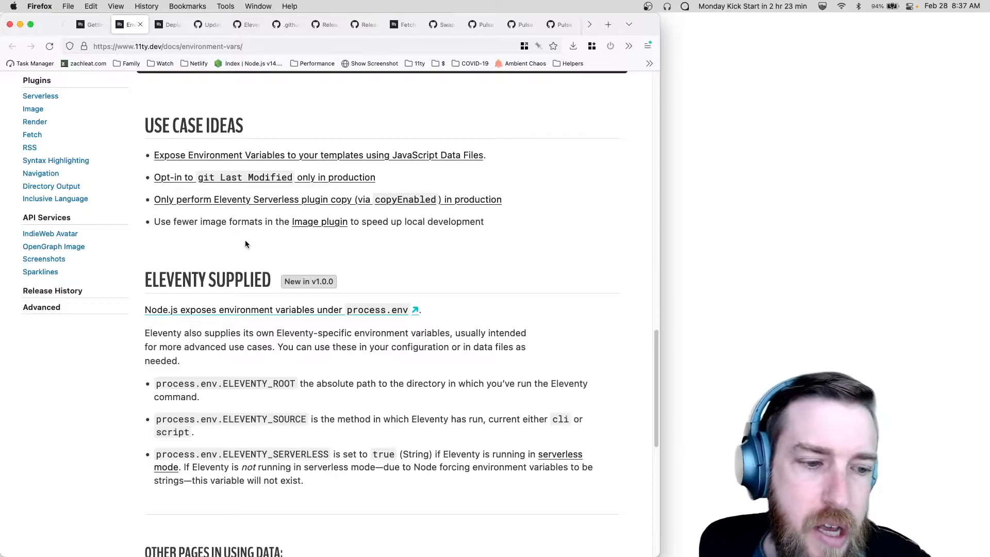
{"action": "scroll", "scroll_direction": "down", "scroll_amount": 3}
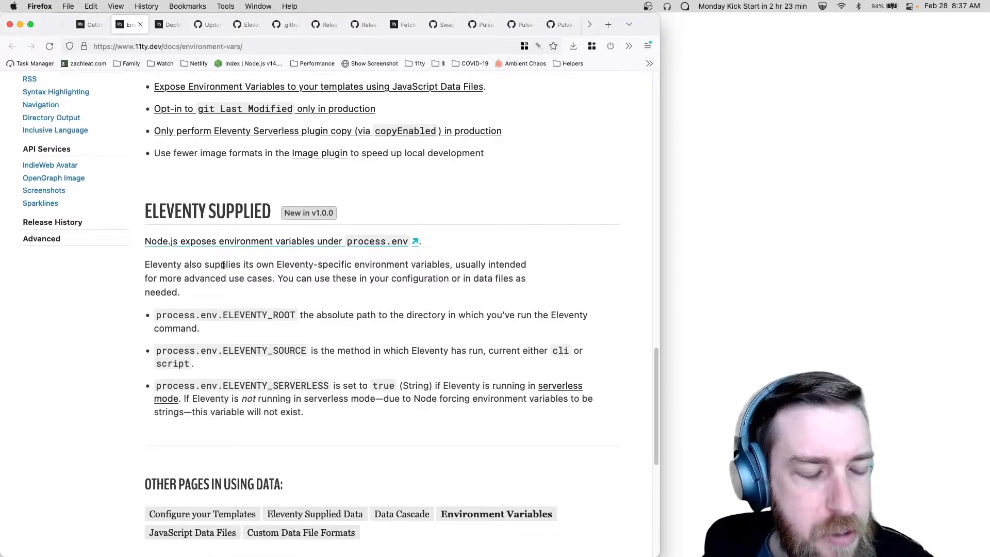
{"action": "scroll", "scroll_direction": "down", "scroll_amount": 3}
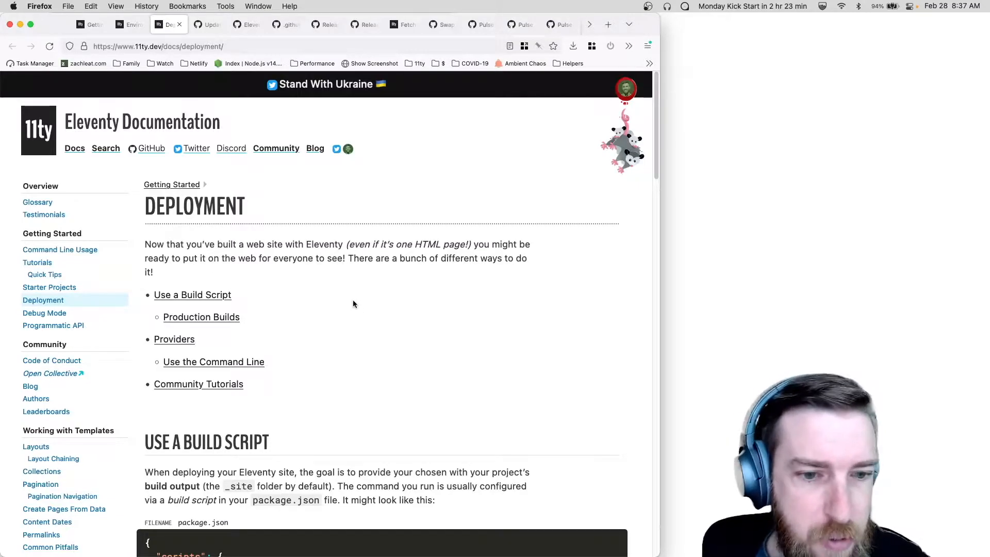
Scroll the Deployment docs page through the build script, production builds and hosting providers grid.
{"action": "scroll", "scroll_direction": "down", "scroll_amount": 3}
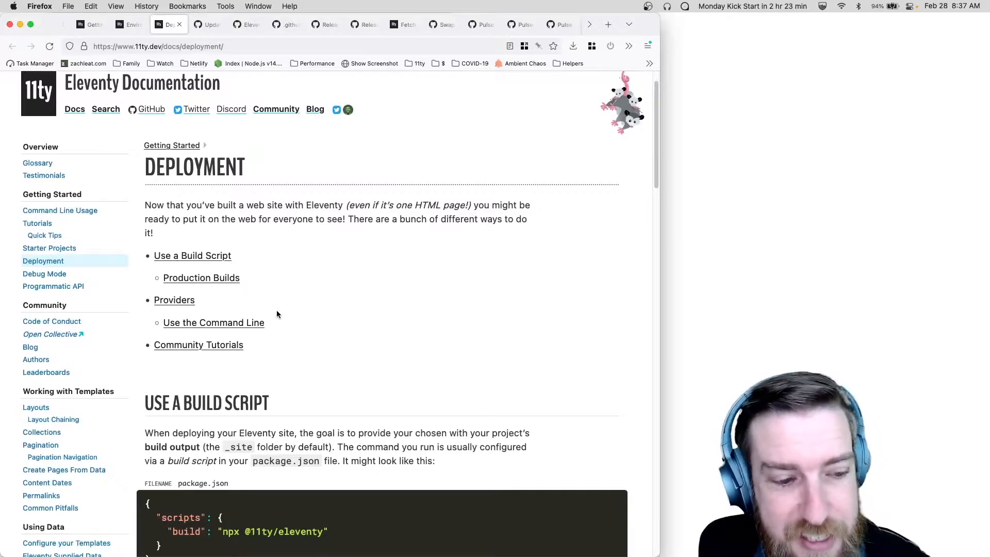
{"action": "scroll", "scroll_direction": "down", "scroll_amount": 3}
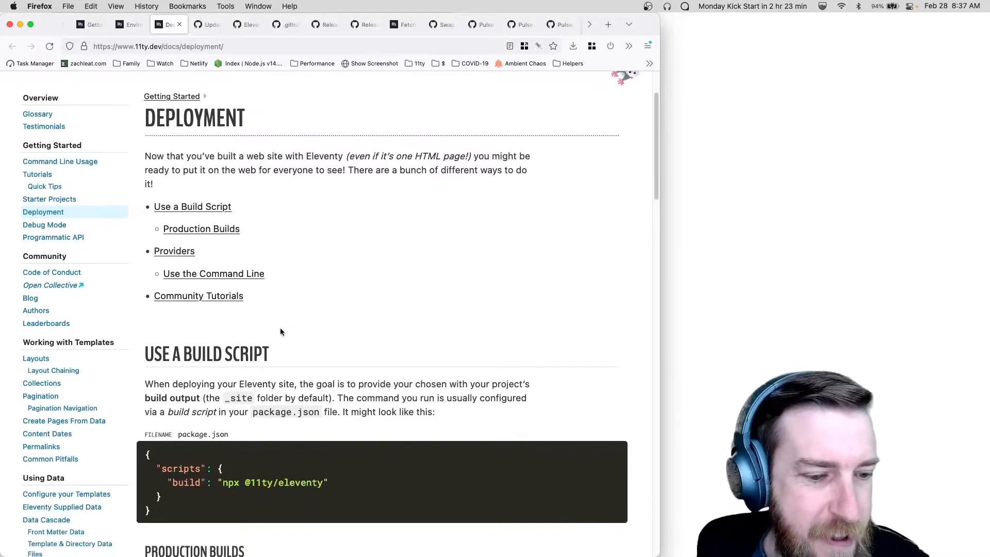
{"action": "scroll", "scroll_direction": "down", "scroll_amount": 3}
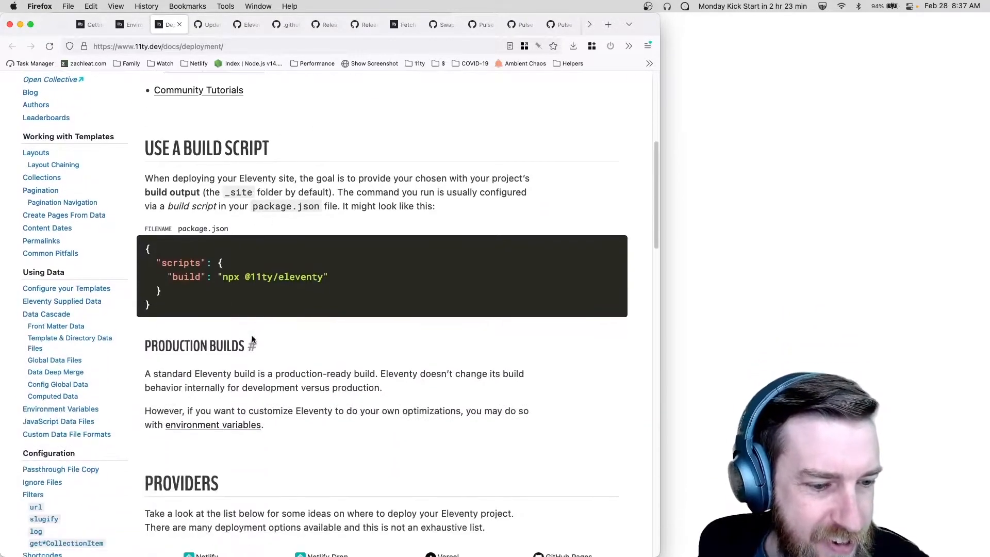
{"action": "scroll", "scroll_direction": "down", "scroll_amount": 3}
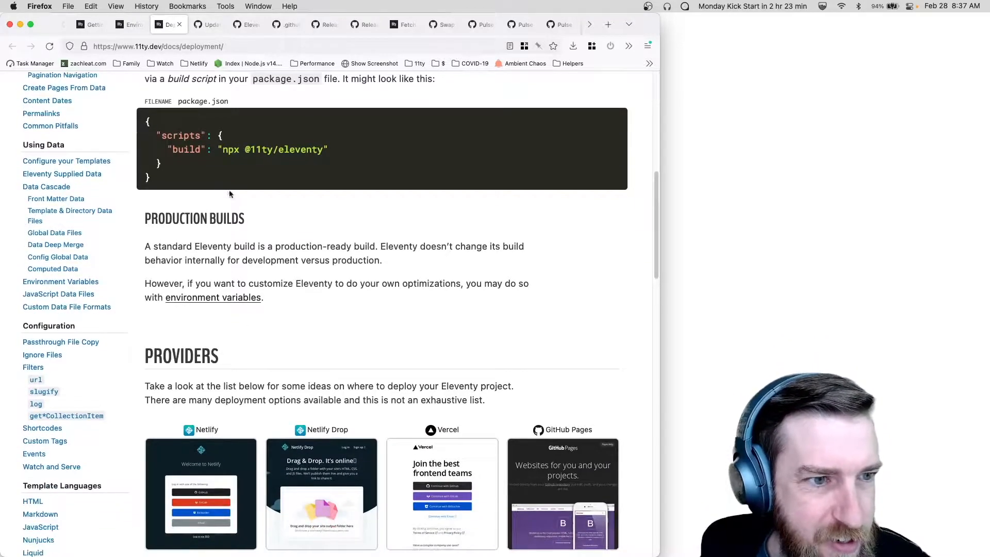
{"action": "scroll", "scroll_direction": "down", "scroll_amount": 3}
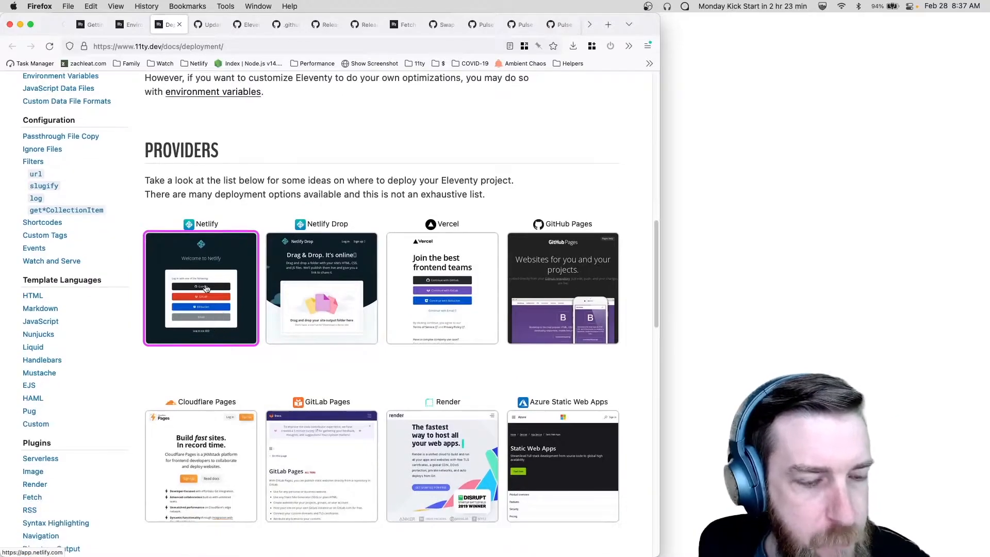
{"action": "scroll", "scroll_direction": "down", "scroll_amount": 3}
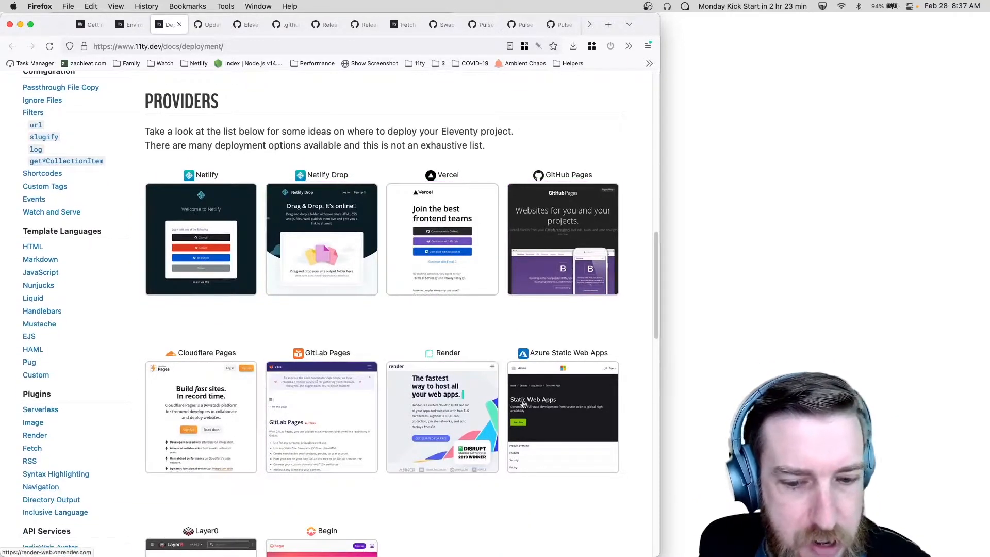
{"action": "scroll", "scroll_direction": "down", "scroll_amount": 3}
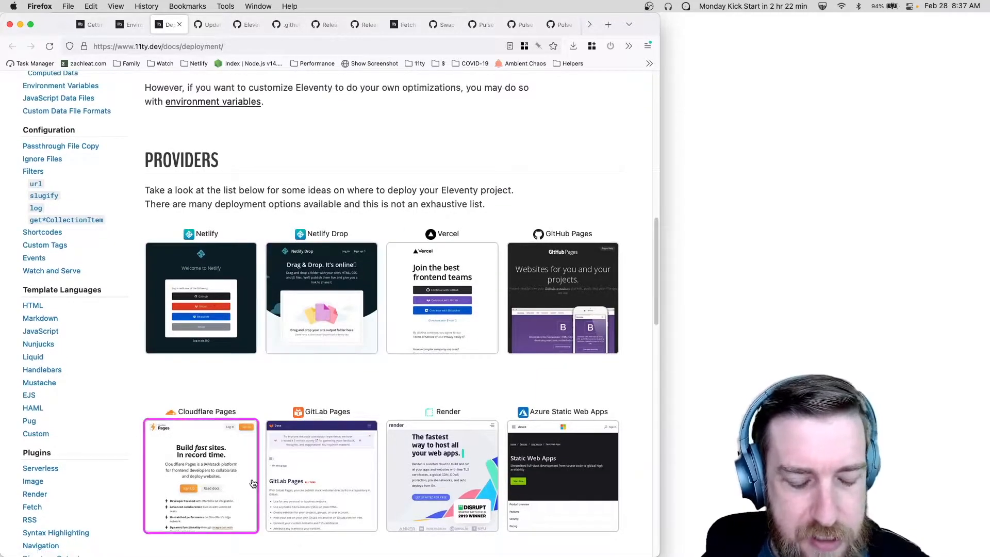
{"action": "scroll", "scroll_direction": "down", "scroll_amount": 3}
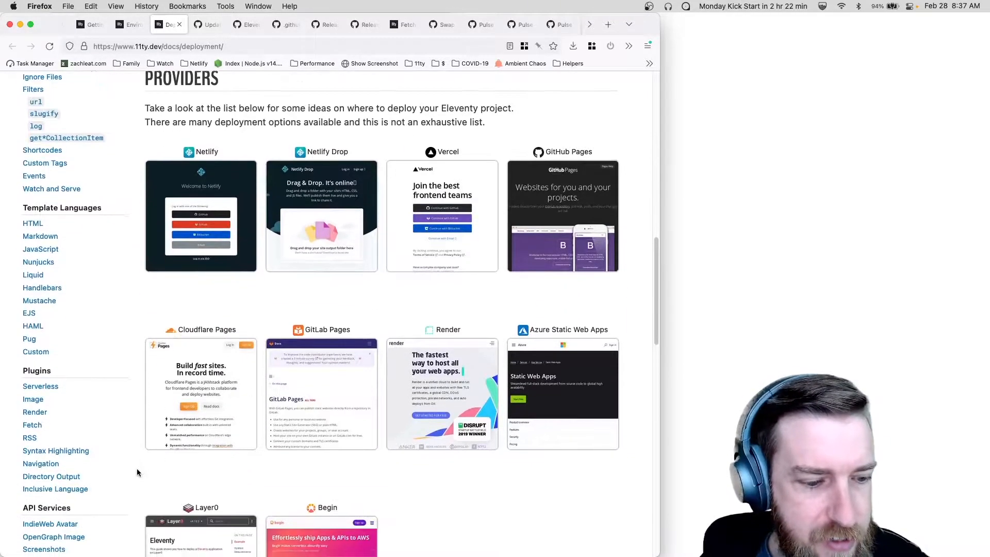
{"action": "scroll", "scroll_direction": "down", "scroll_amount": 3}
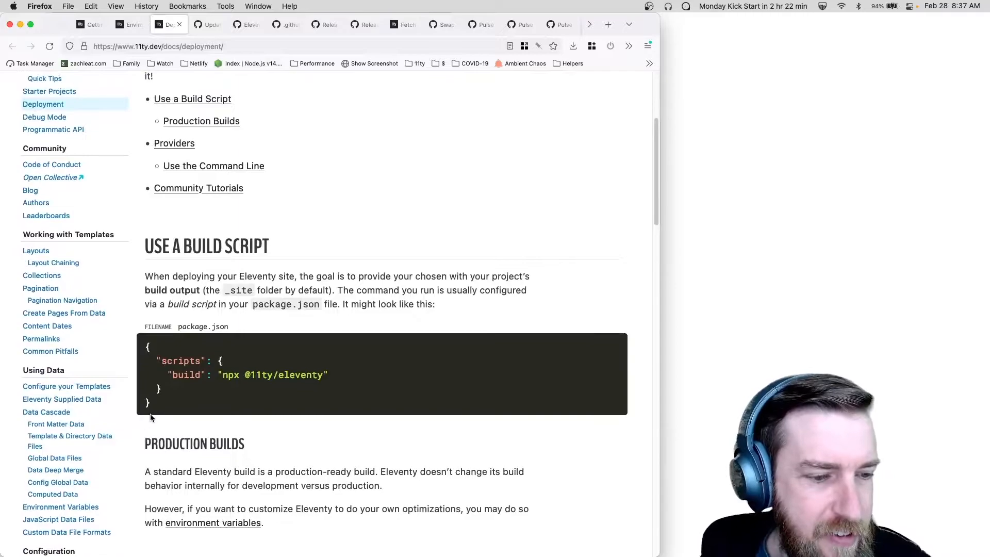
{"action": "mouse_move", "coordinate": [176, 395]}
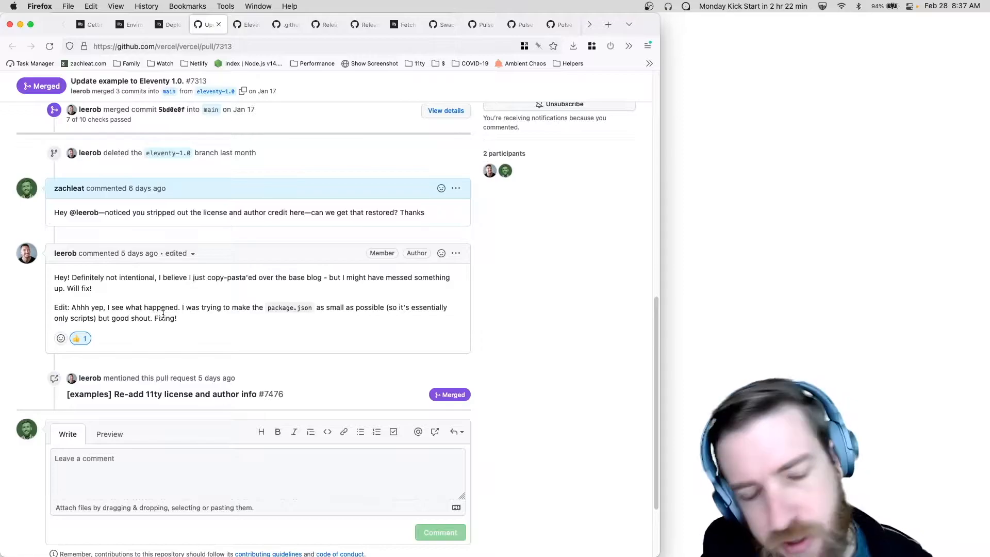
{"action": "mouse_move", "coordinate": [179, 317]}
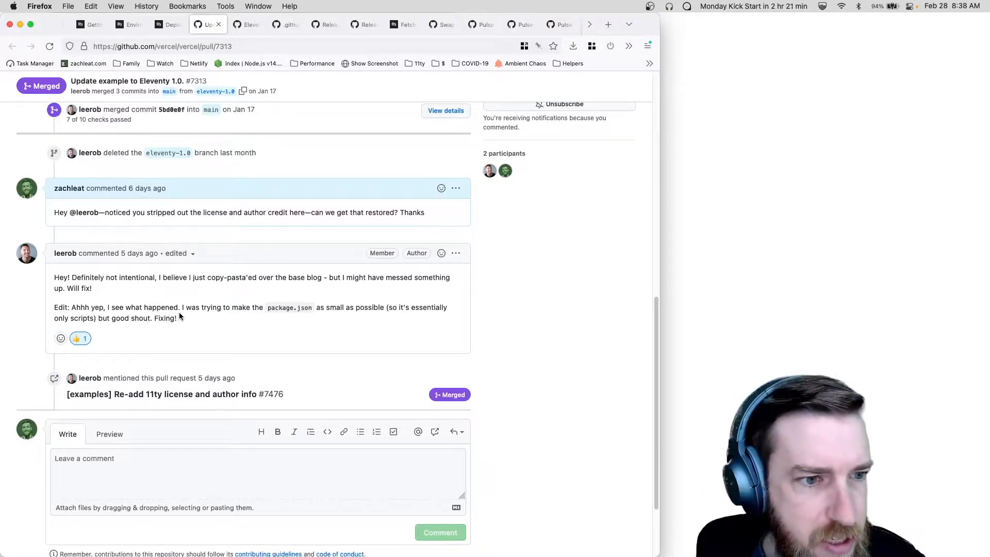
Review the merged Vercel Eleventy 1.0 pull request, then bring up the 11ty organization overview.
{"action": "scroll", "scroll_direction": "up", "scroll_amount": 3}
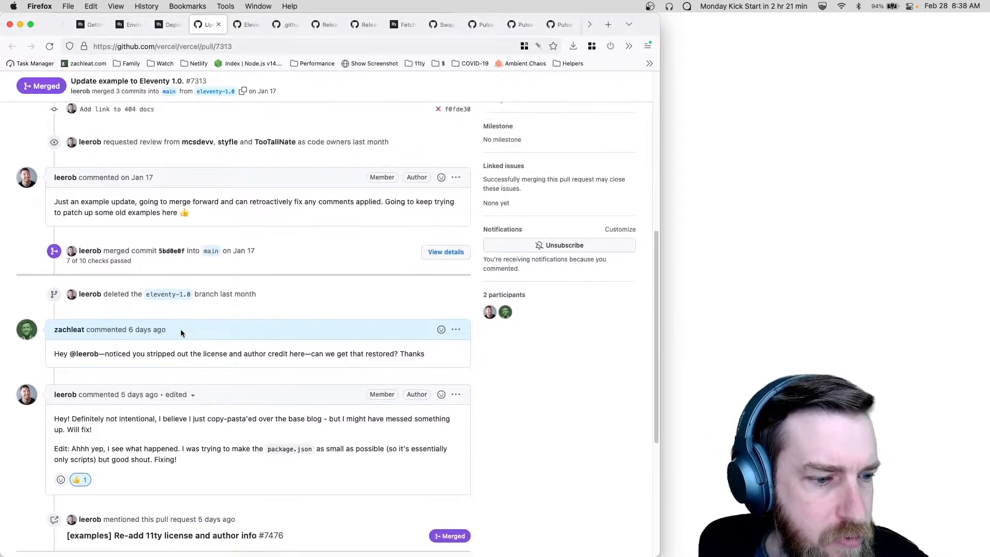
{"action": "left_click", "coordinate": [247, 24]}
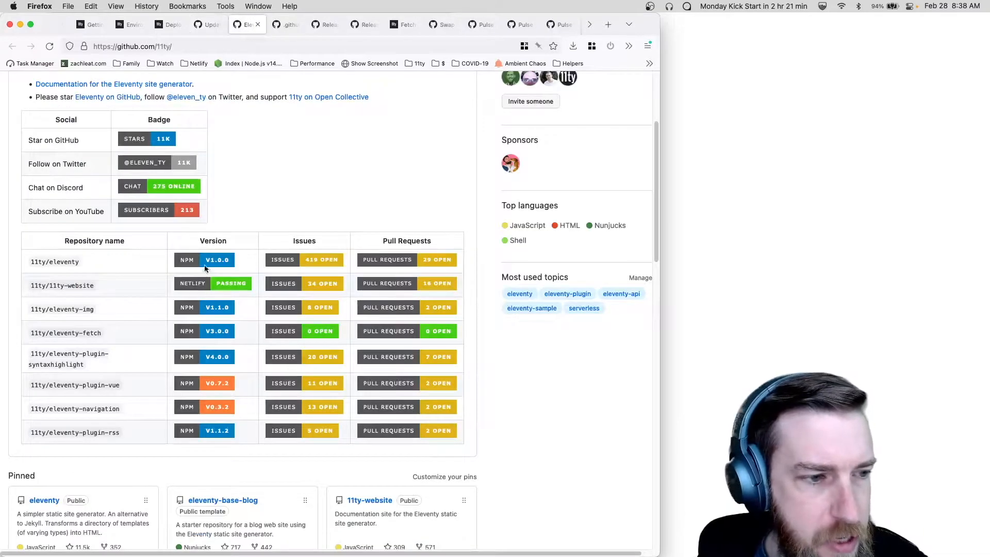
{"action": "scroll", "scroll_direction": "up", "scroll_amount": 3}
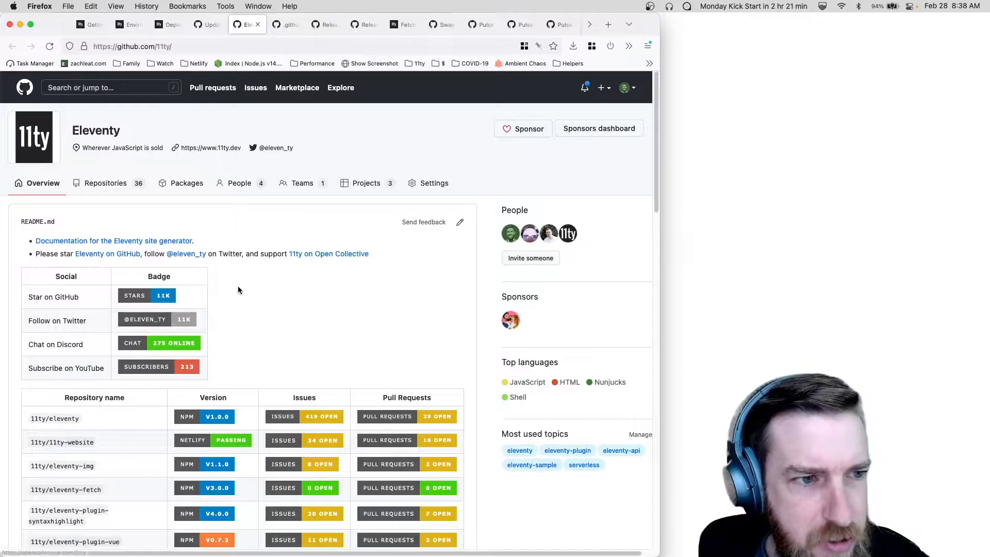
{"action": "mouse_move", "coordinate": [246, 321]}
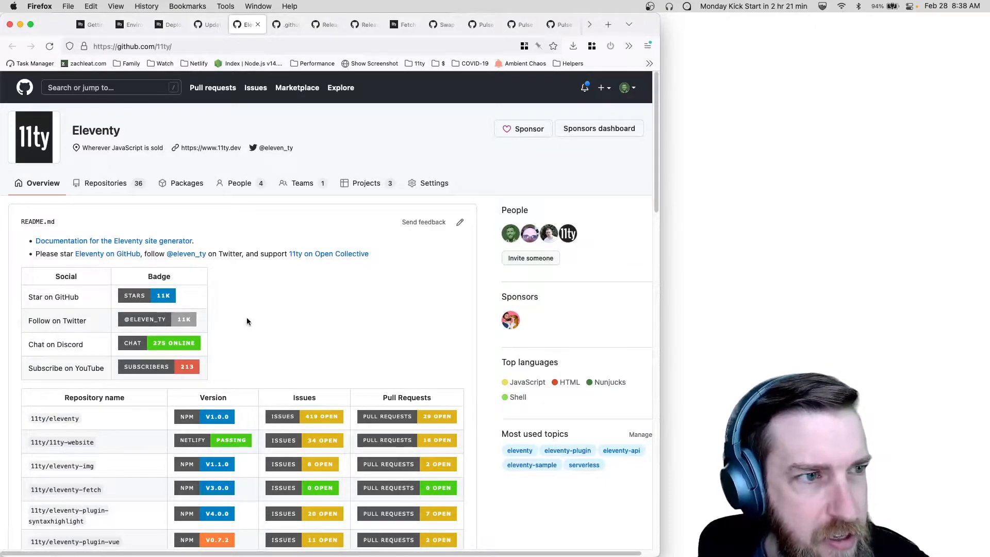
{"action": "scroll", "scroll_direction": "down", "scroll_amount": 3}
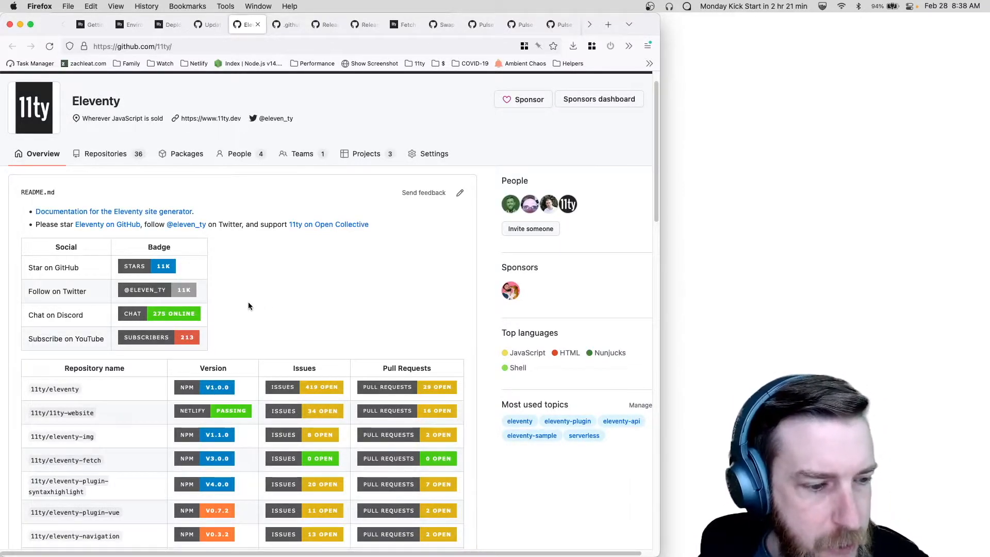
{"action": "scroll", "scroll_direction": "down", "scroll_amount": 3}
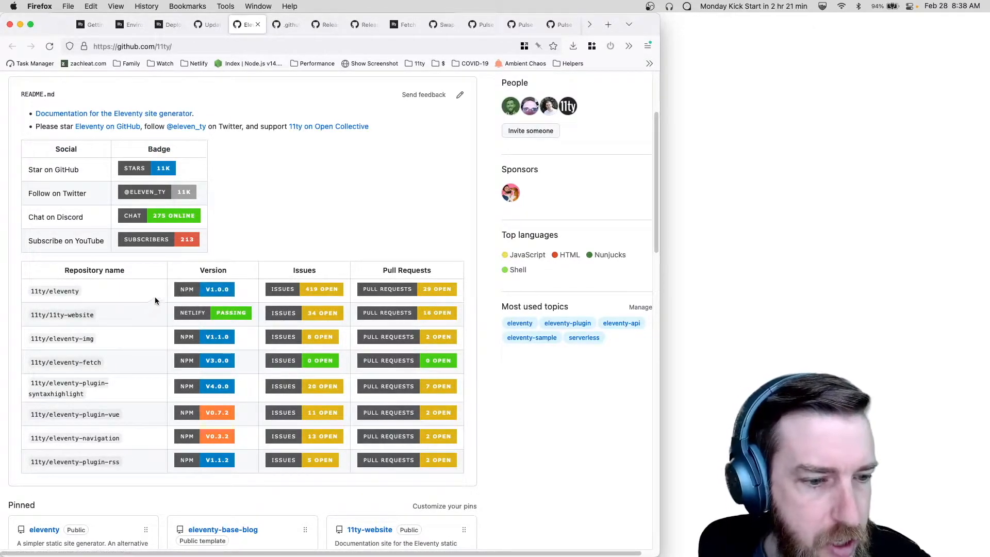
{"action": "mouse_move", "coordinate": [148, 466]}
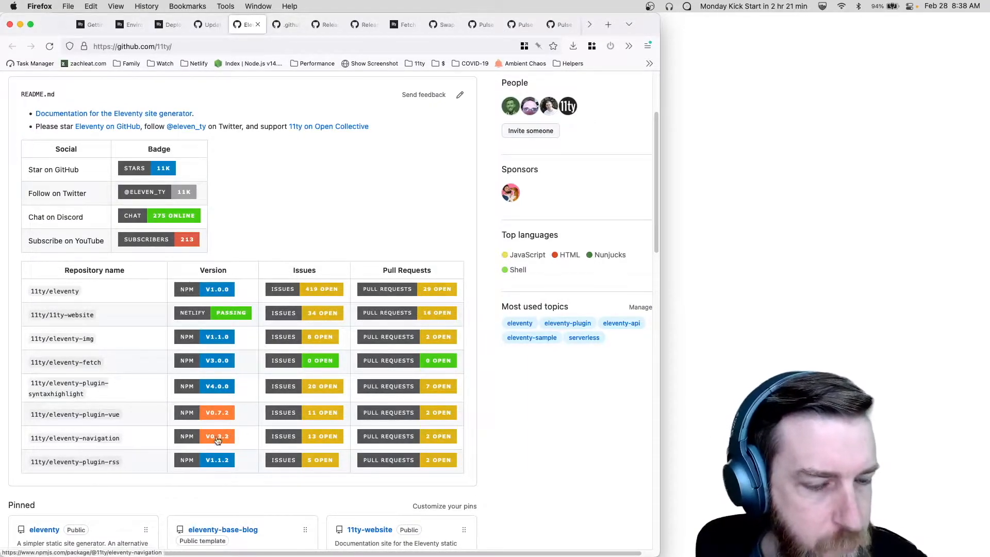
{"action": "mouse_move", "coordinate": [204, 347]}
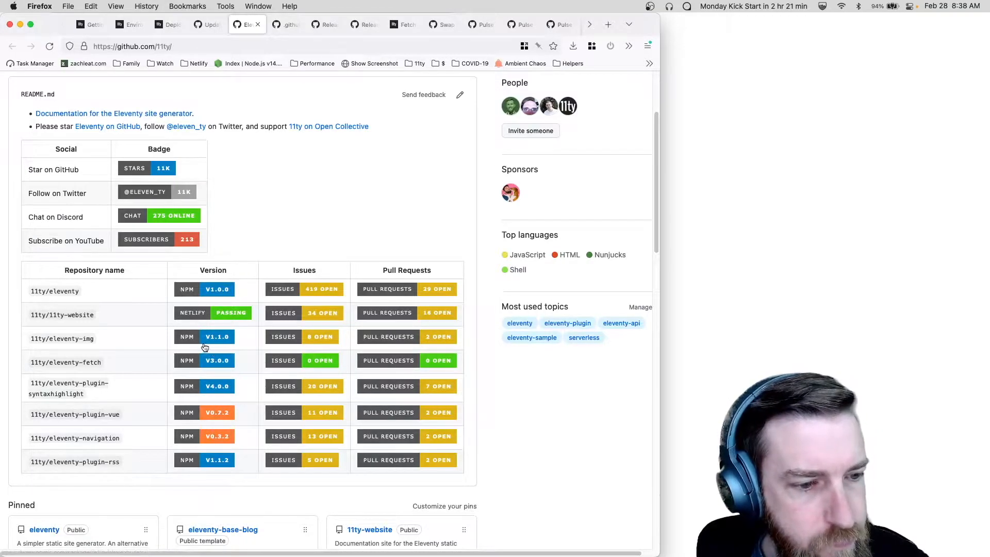
{"action": "scroll", "scroll_direction": "down", "scroll_amount": 3}
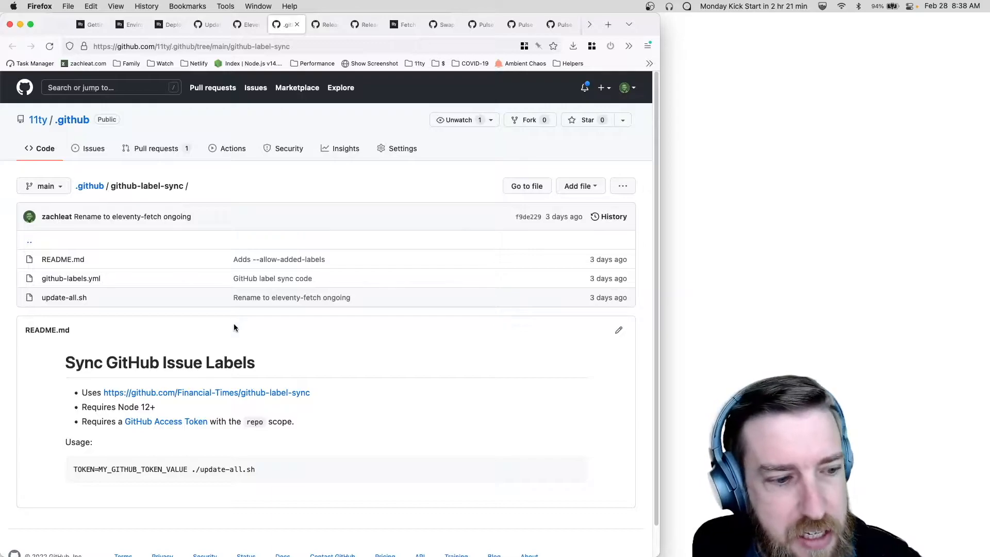
{"action": "mouse_move", "coordinate": [207, 392]}
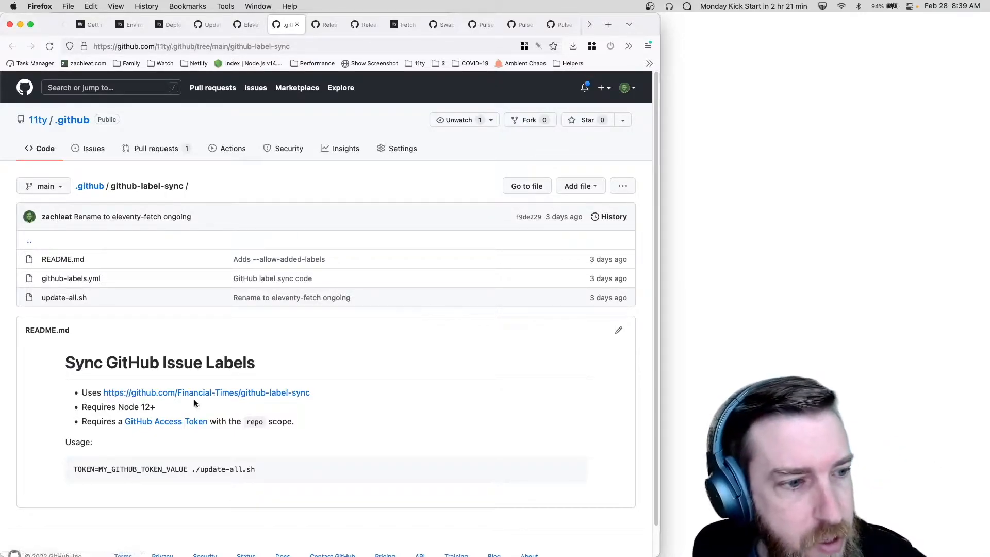
View the github-labels.yml label definitions, then move on to the Eleventy Image v1.1.0 release notes.
{"action": "left_click", "coordinate": [72, 278]}
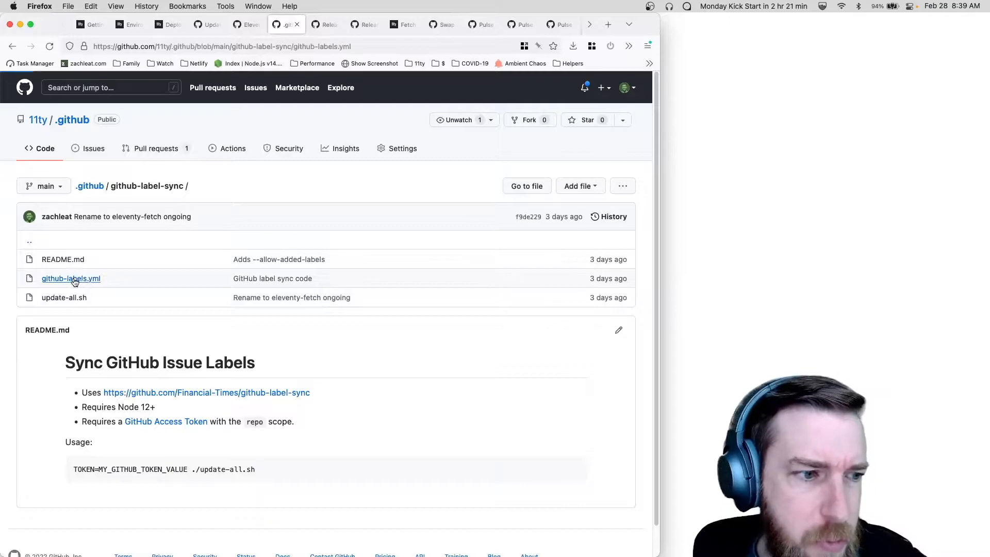
{"action": "left_click", "coordinate": [71, 278]}
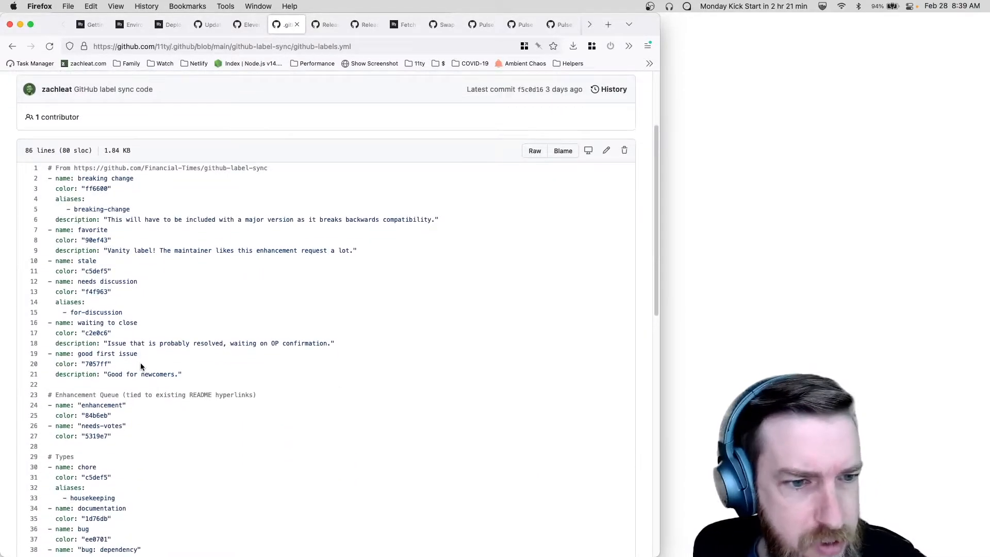
{"action": "left_click", "coordinate": [325, 24]}
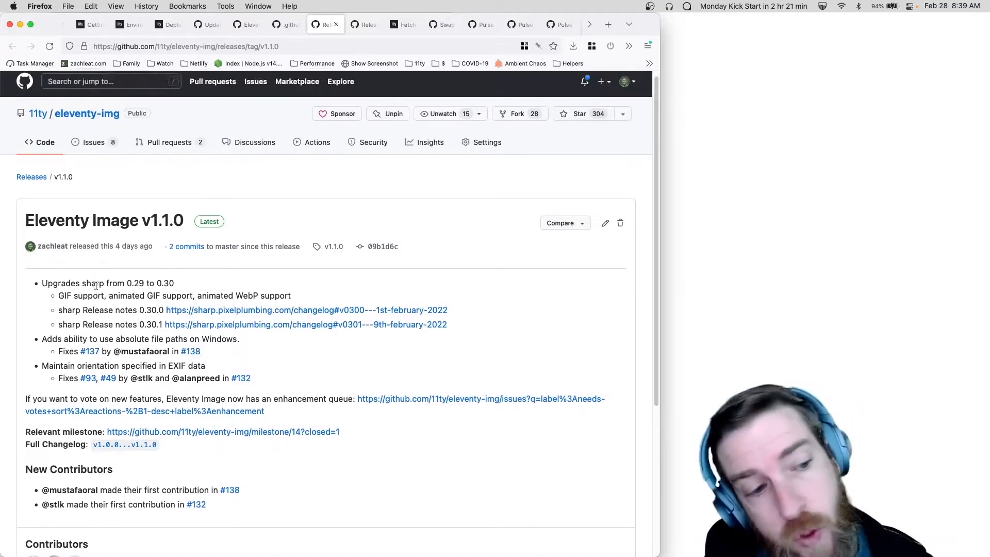
Read through the Eleventy Image v1.1.0 release notes covering the sharp upgrade and new contributors.
{"action": "scroll", "scroll_direction": "down", "scroll_amount": 3}
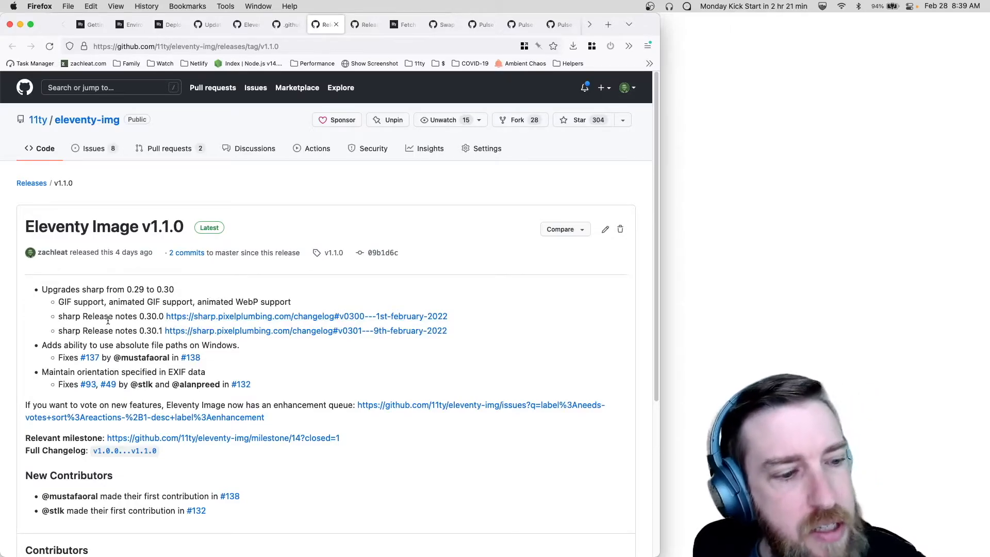
{"action": "mouse_move", "coordinate": [110, 327]}
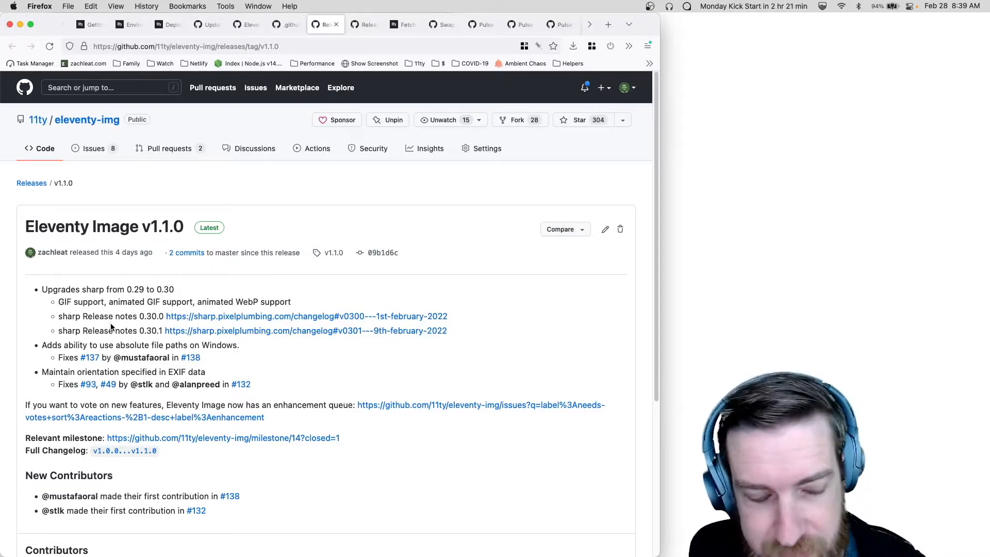
{"action": "mouse_move", "coordinate": [142, 358]}
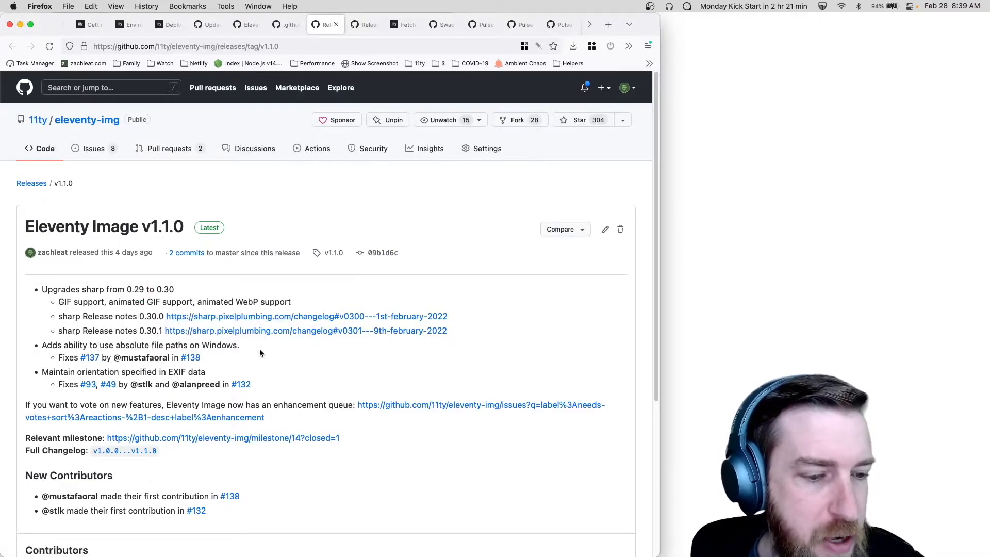
{"action": "scroll", "scroll_direction": "down", "scroll_amount": 3}
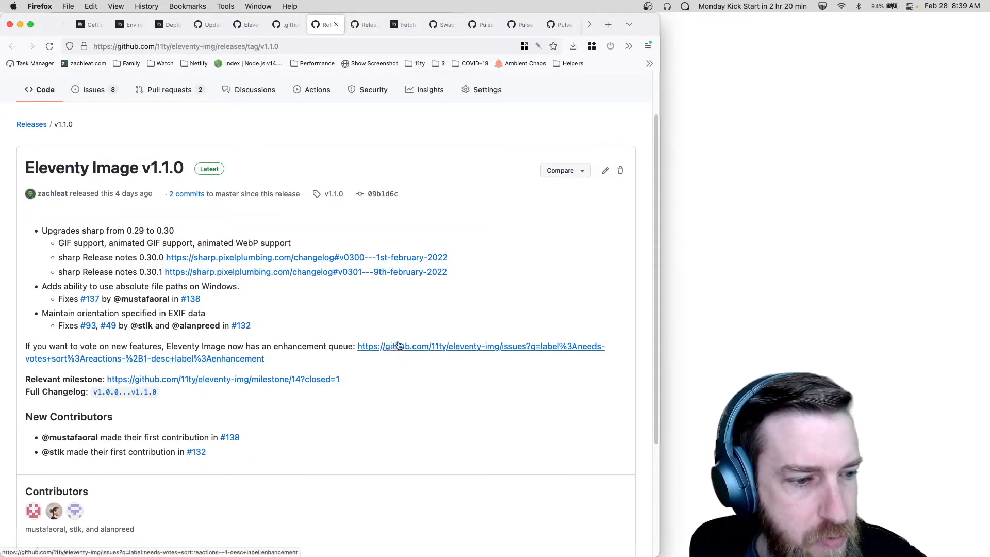
{"action": "scroll", "scroll_direction": "down", "scroll_amount": 3}
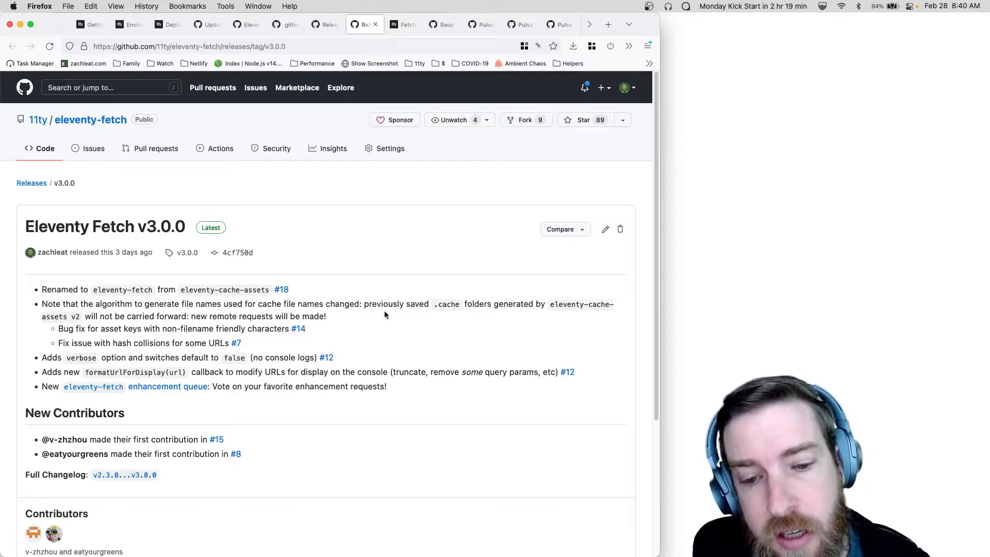
{"action": "mouse_move", "coordinate": [336, 320]}
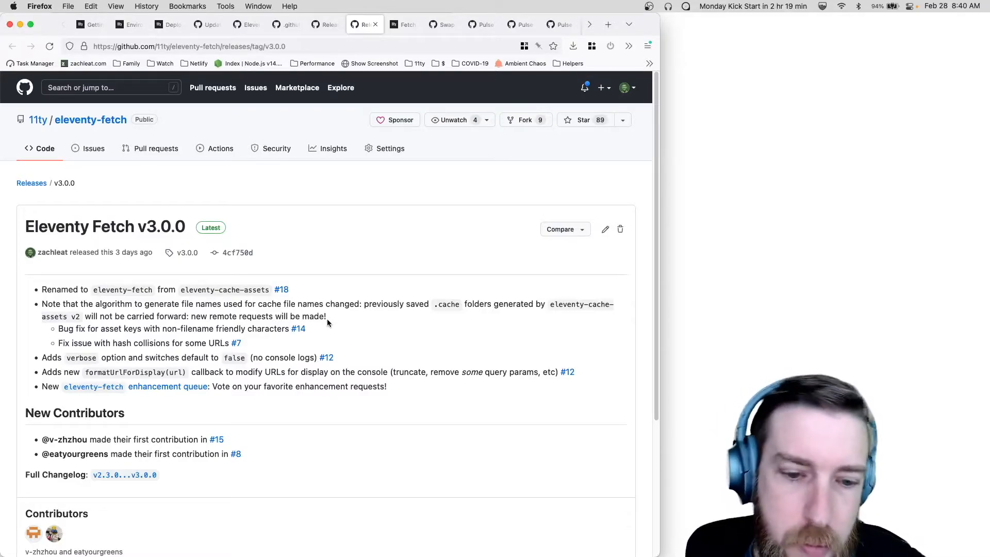
{"action": "mouse_move", "coordinate": [329, 324]}
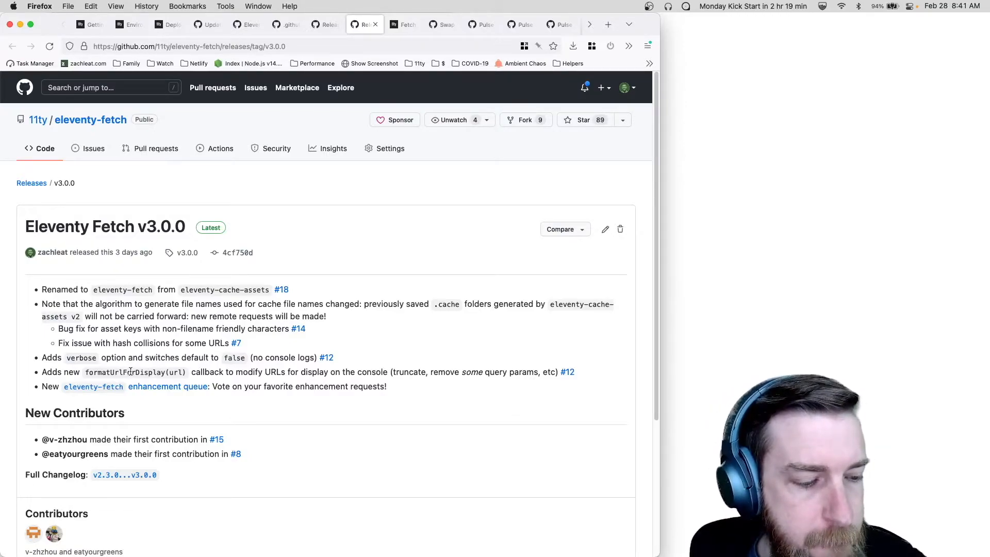
Finish the Eleventy Fetch v3.0.0 release notes and move to the Fetch plugin documentation page.
{"action": "scroll", "scroll_direction": "down", "scroll_amount": 3}
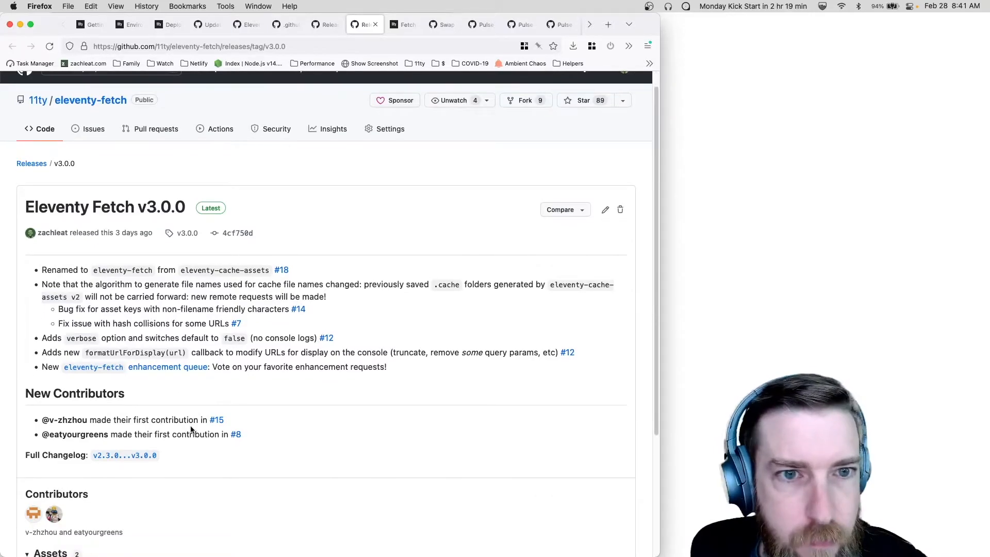
{"action": "left_click", "coordinate": [402, 24]}
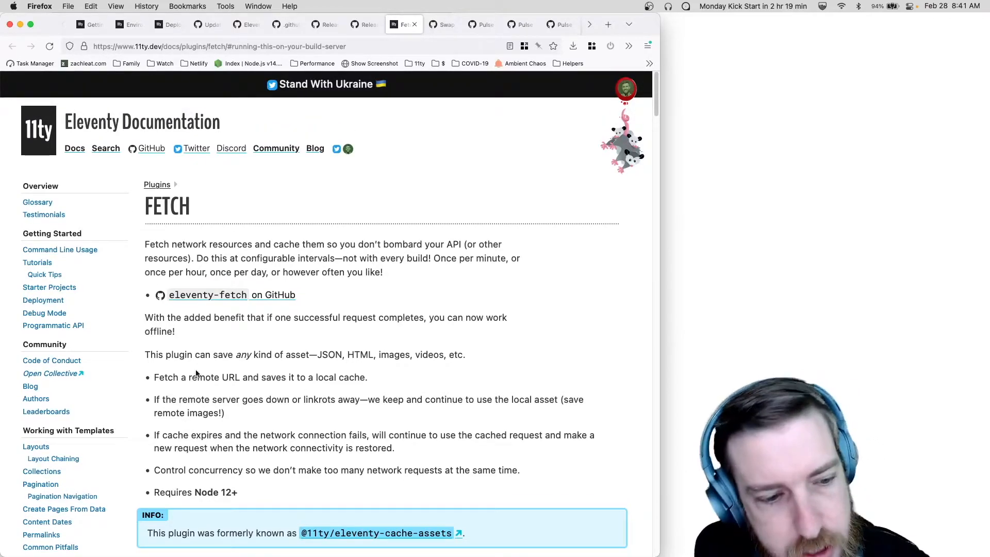
Read the Fetch docs' 'Running this on your Build Server' section, then move to eleventy-img issue #142.
{"action": "scroll", "scroll_direction": "down", "scroll_amount": 3}
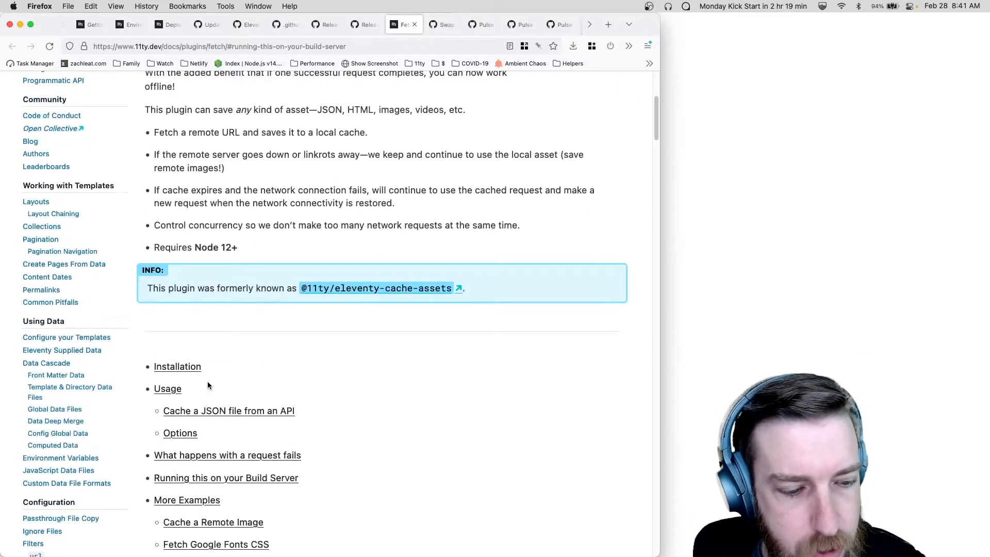
{"action": "scroll", "scroll_direction": "down", "scroll_amount": 3}
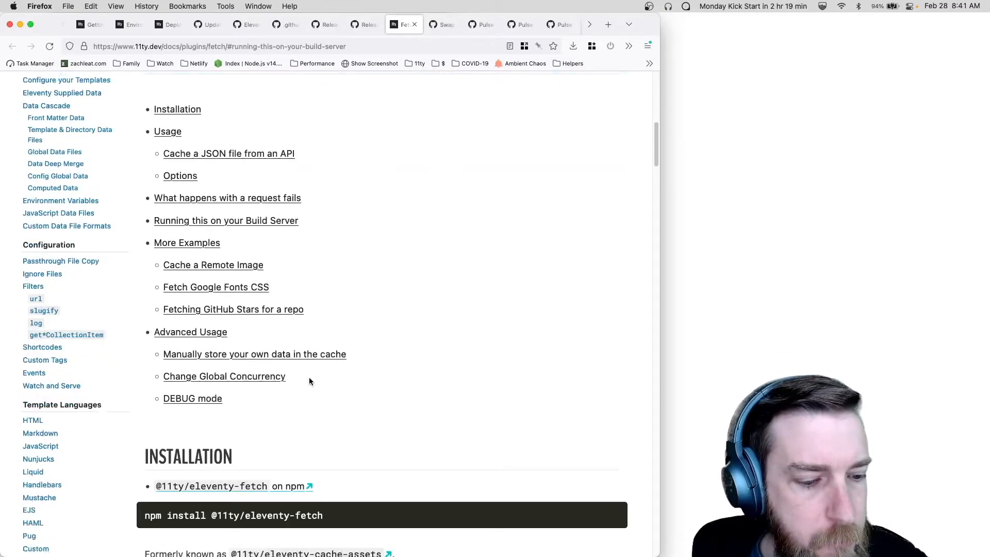
{"action": "scroll", "scroll_direction": "down", "scroll_amount": 3}
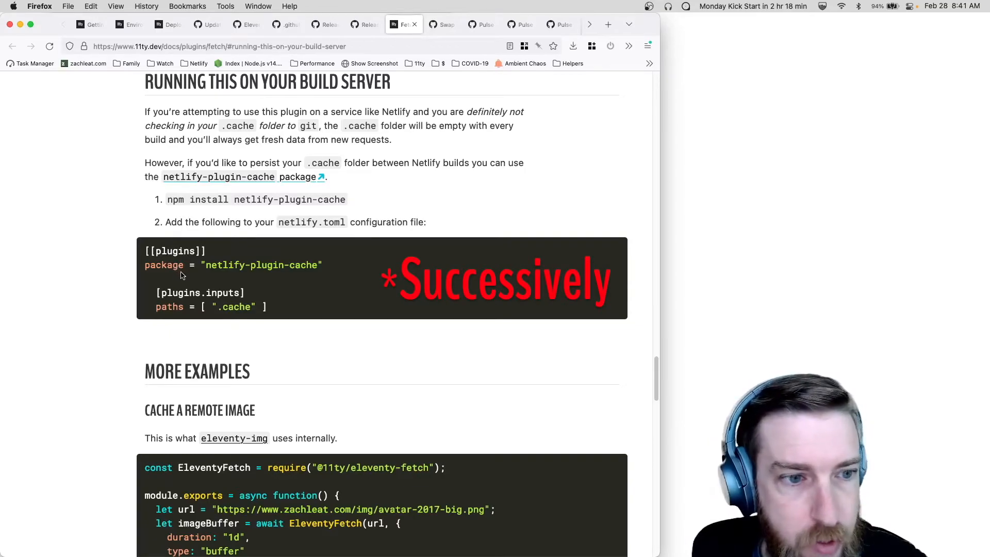
{"action": "left_click", "coordinate": [440, 23]}
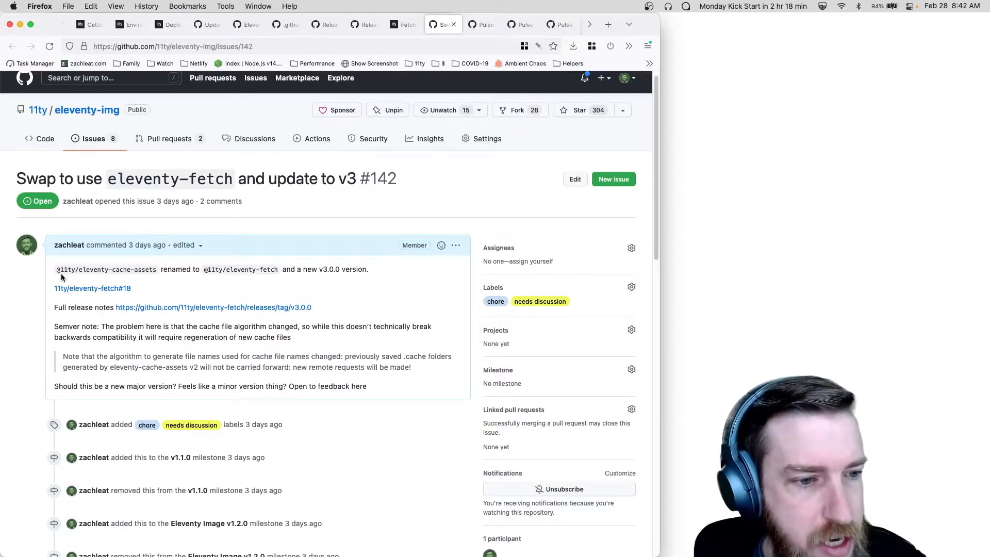
{"action": "mouse_move", "coordinate": [71, 276]}
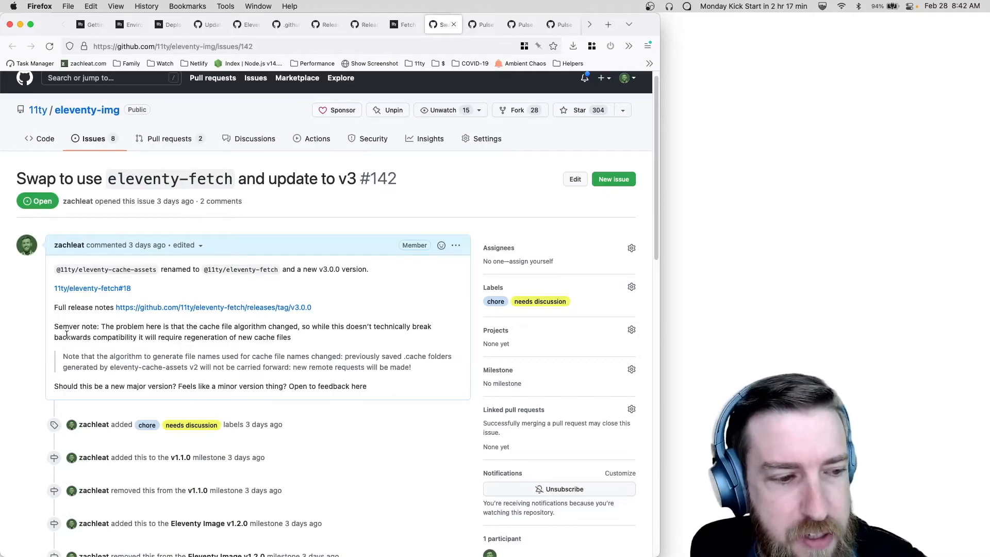
{"action": "mouse_move", "coordinate": [75, 344]}
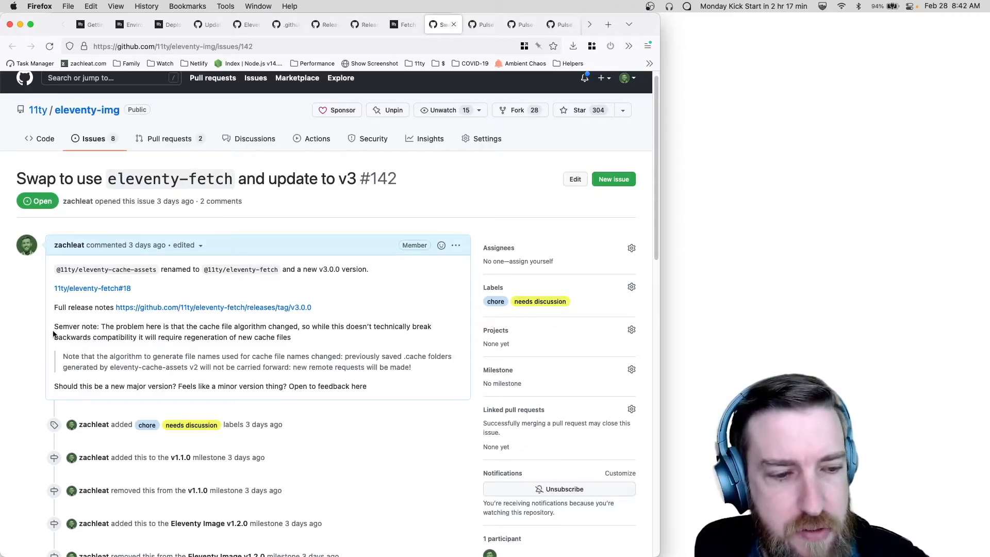
After reading issue #142's semver note, bring up the eleventy repository's weekly Pulse.
{"action": "left_click", "coordinate": [482, 23]}
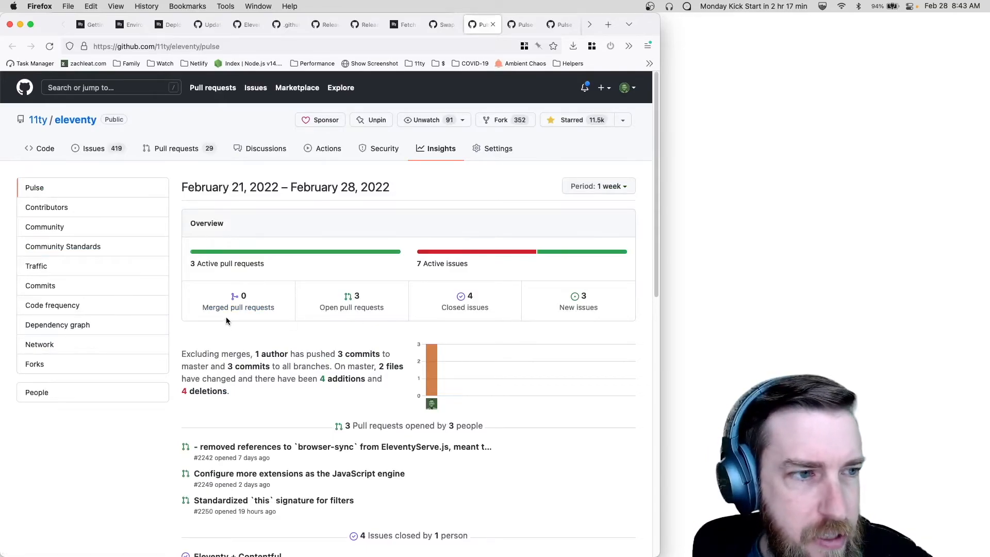
View the weekly Pulse for 11ty-website and then eleventy-img for February 21–28.
{"action": "left_click", "coordinate": [520, 24]}
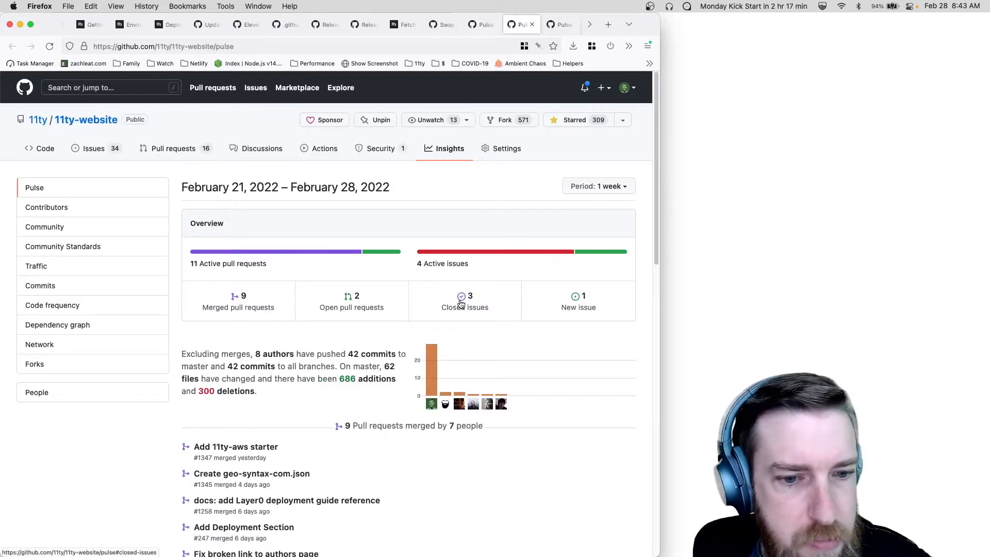
{"action": "left_click", "coordinate": [546, 23]}
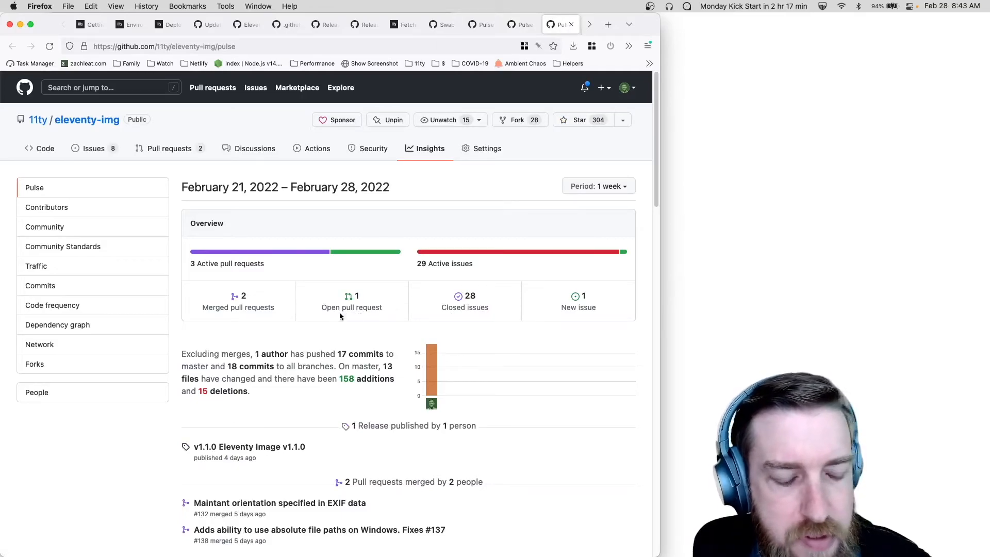
{"action": "mouse_move", "coordinate": [292, 321]}
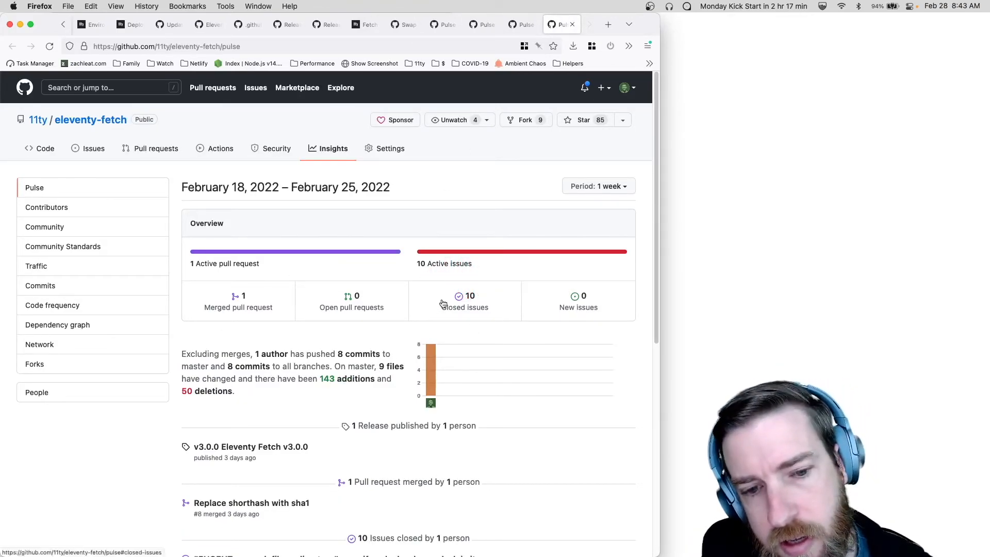
{"action": "mouse_move", "coordinate": [422, 300]}
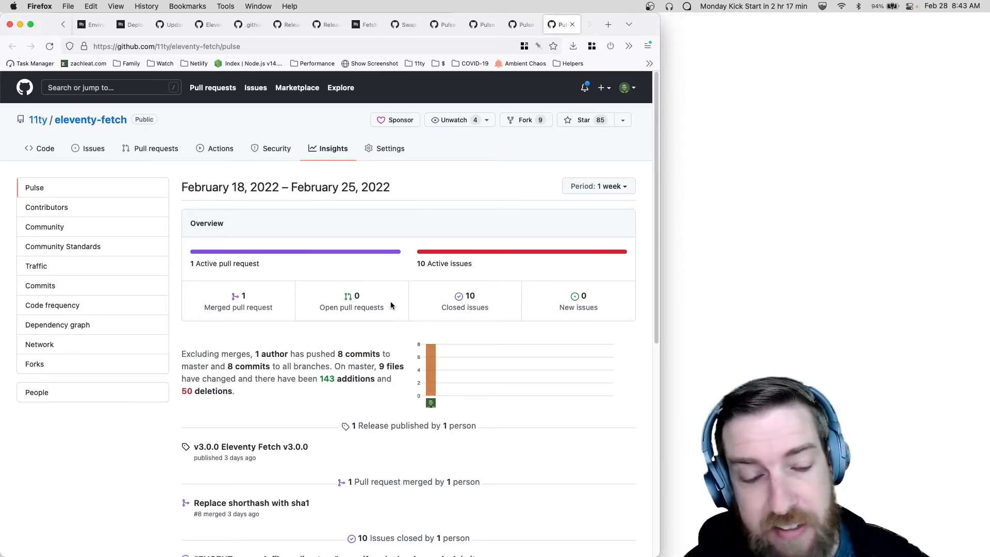
{"action": "mouse_move", "coordinate": [309, 346]}
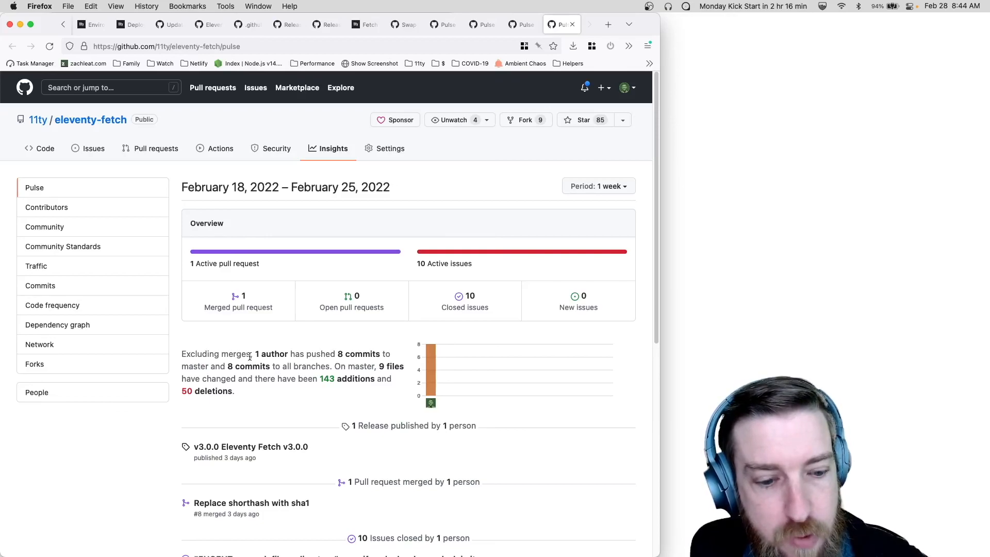
{"action": "mouse_move", "coordinate": [528, 224]}
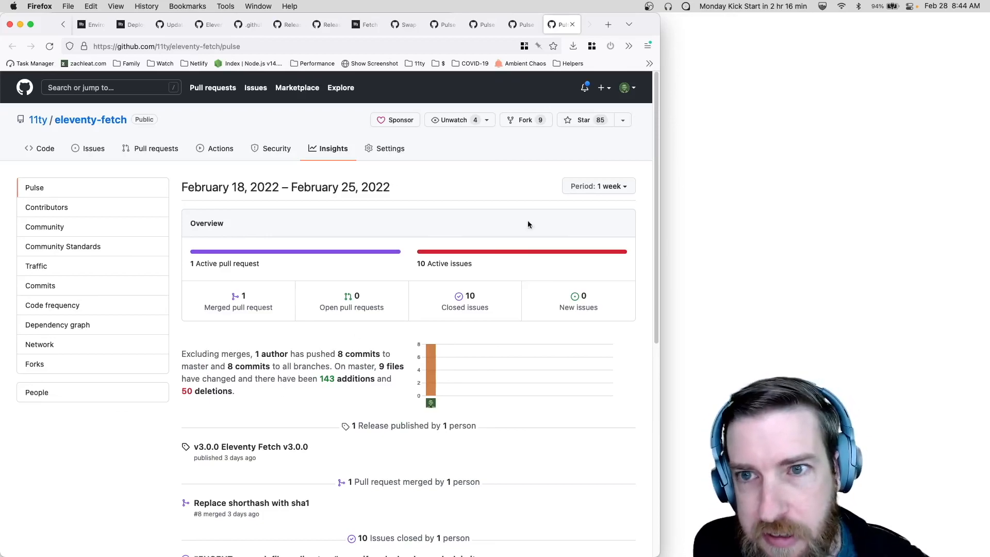